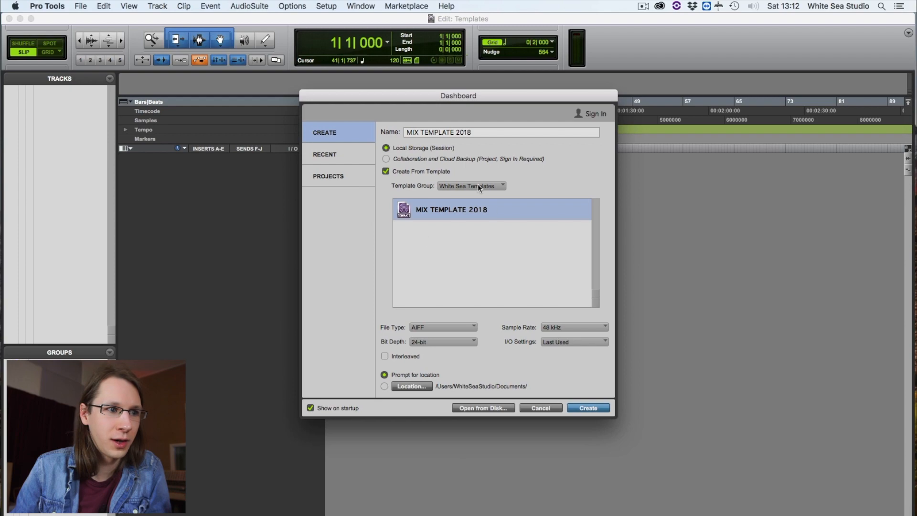
mouse_move(556, 412)
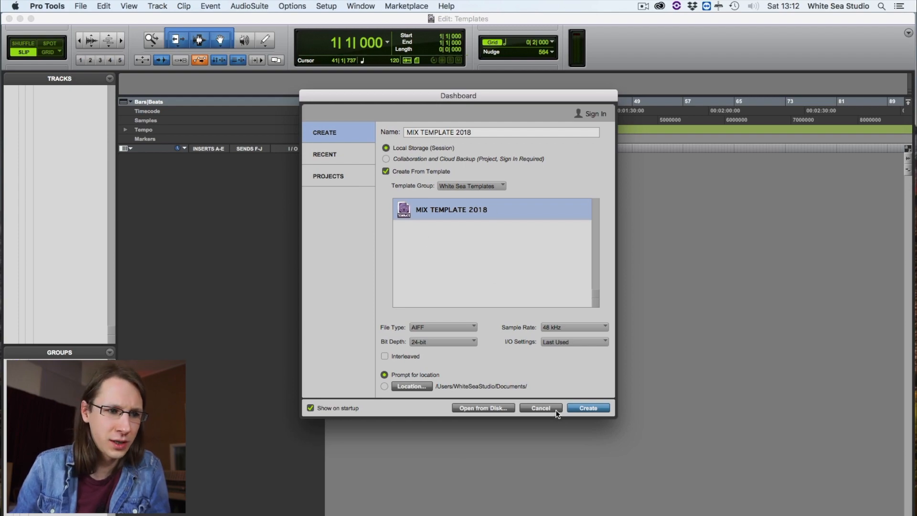
Cancel the Dashboard so the empty Templates session stays open.
left_click(588, 408)
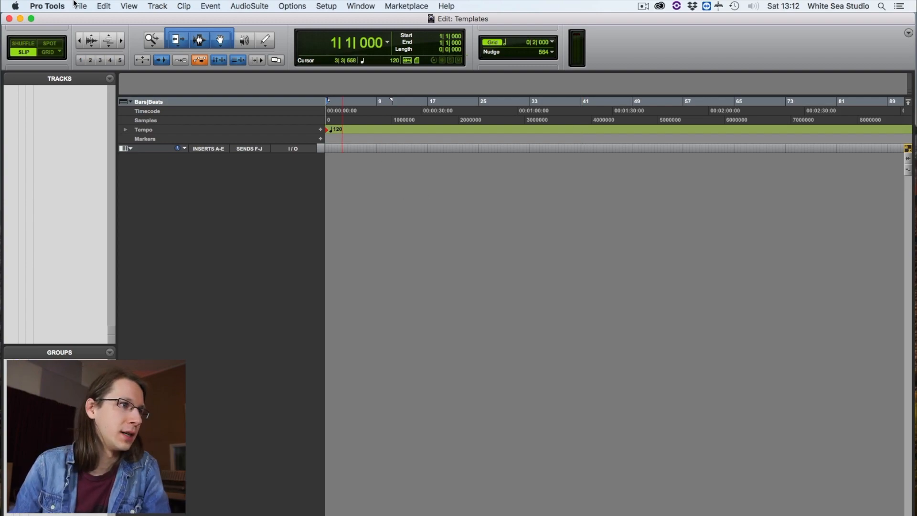
Start Import Session Data with MIX TEMPLATE 2018 PT12.ptx as the source session.
left_click(80, 6)
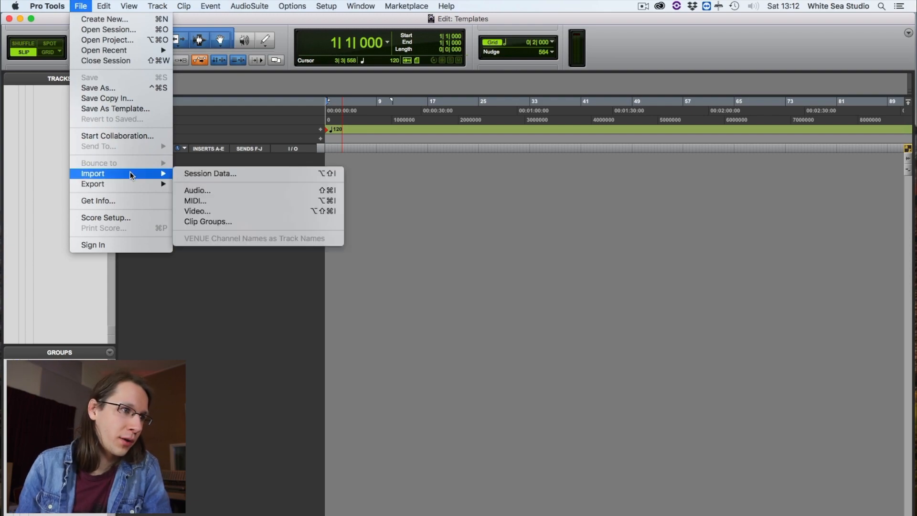
mouse_move(220, 173)
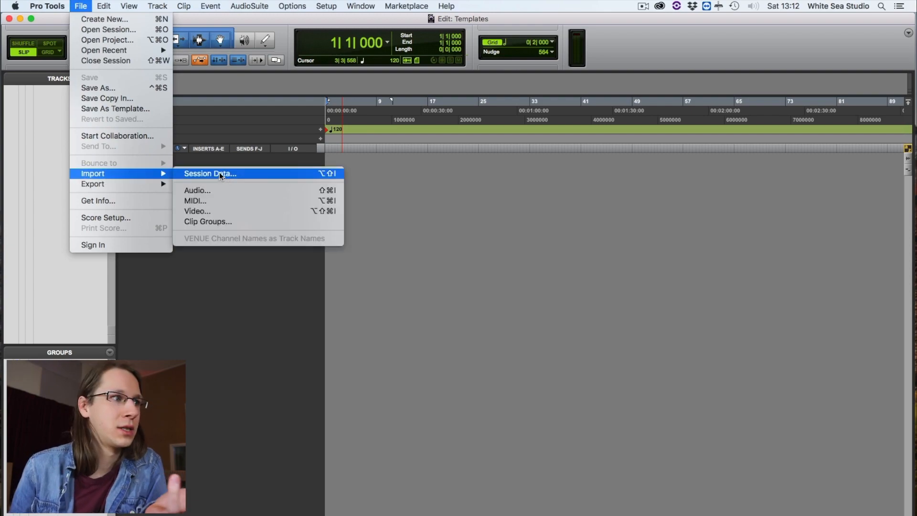
left_click(209, 173)
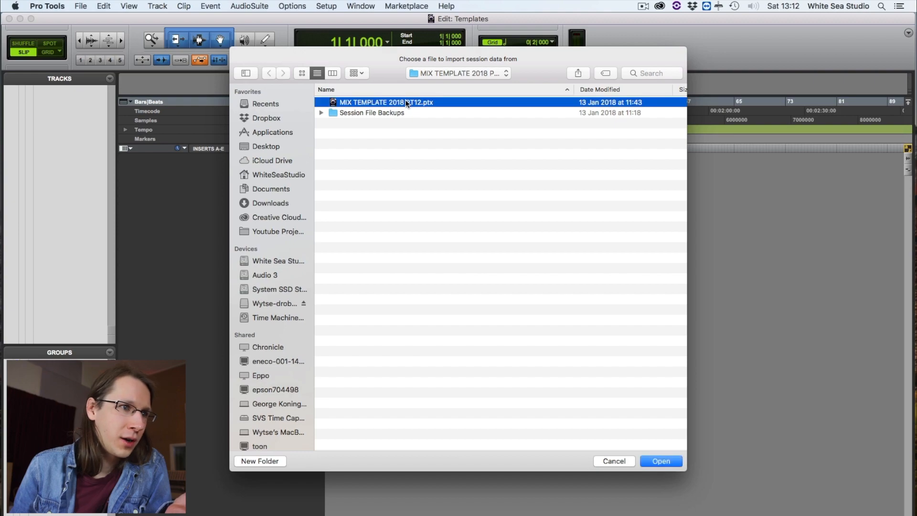
left_click(660, 460)
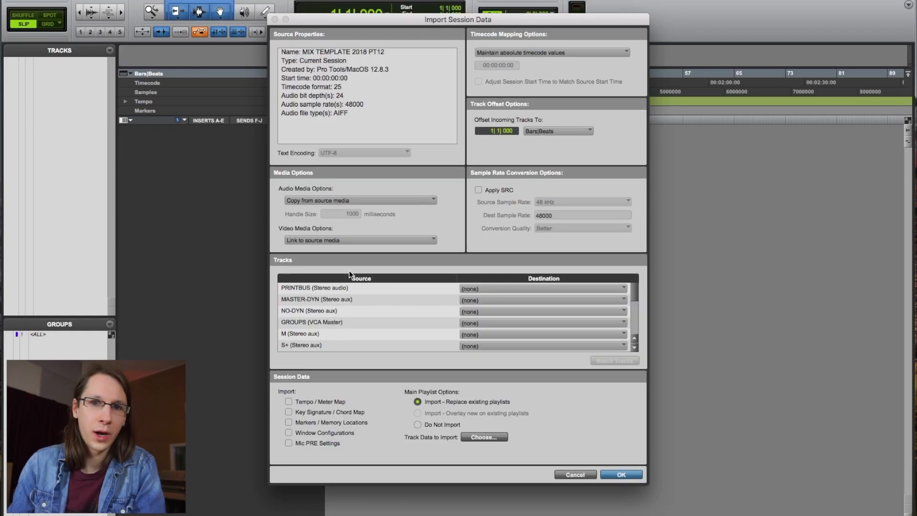
mouse_move(515, 485)
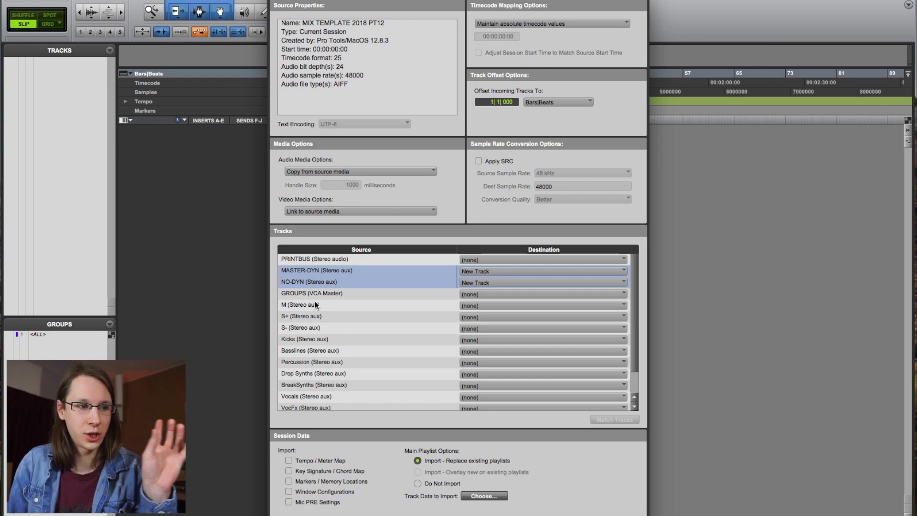
mouse_move(343, 365)
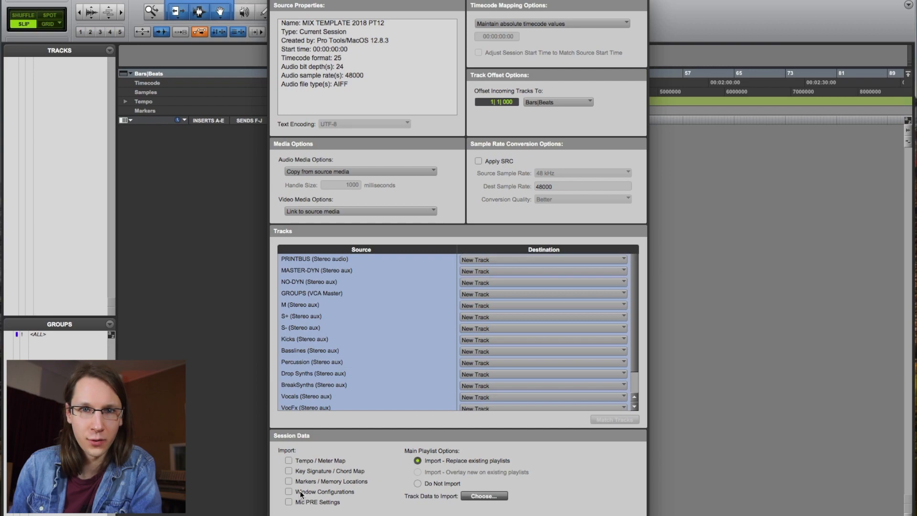
mouse_move(349, 467)
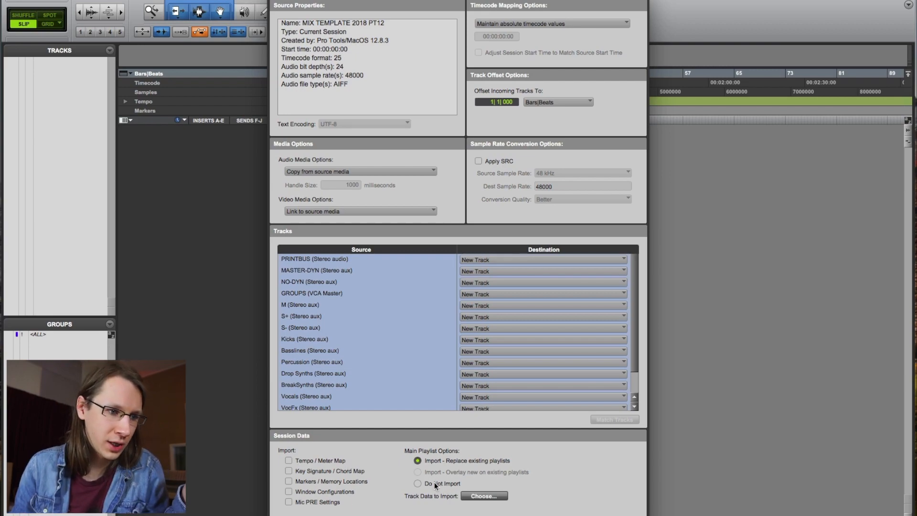
Exclude Clips and Media from the track data being imported.
left_click(483, 496)
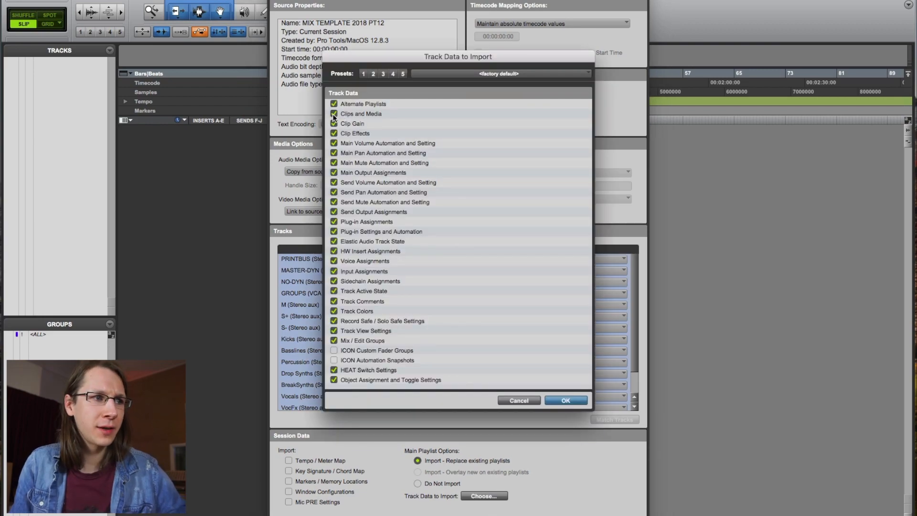
left_click(335, 113)
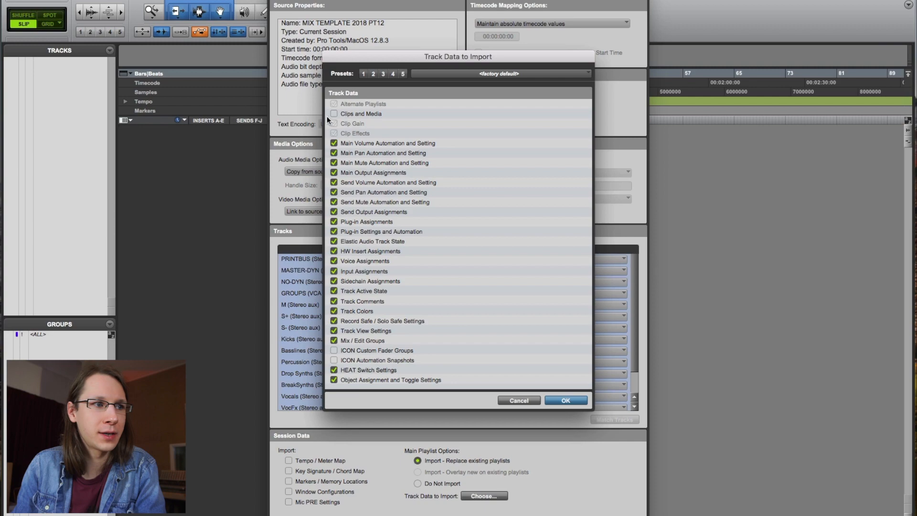
mouse_move(345, 123)
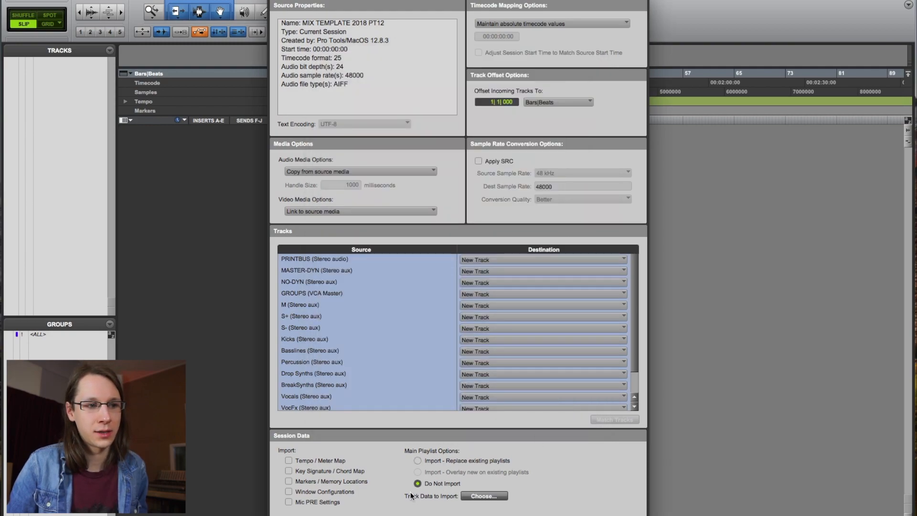
mouse_move(554, 511)
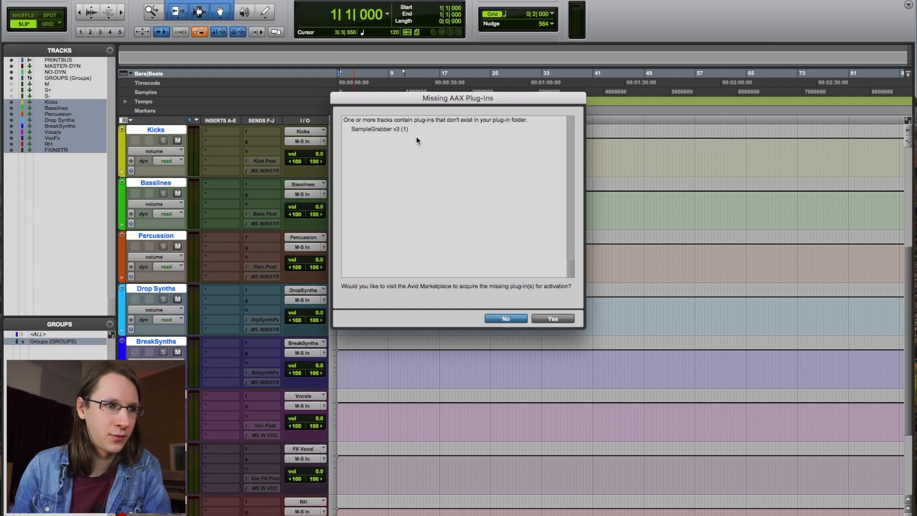
Decline the missing AAX plug-in and begin adding new tracks to the empty session.
left_click(505, 319)
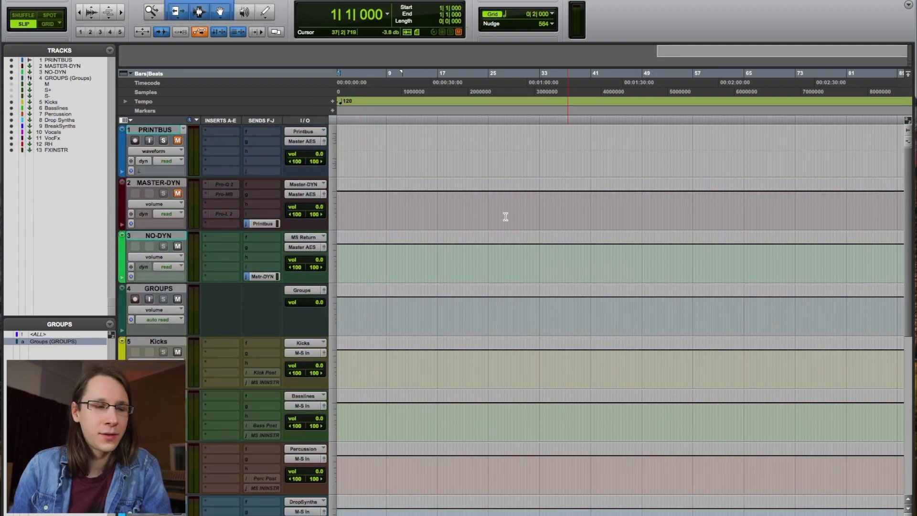
left_click(400, 210)
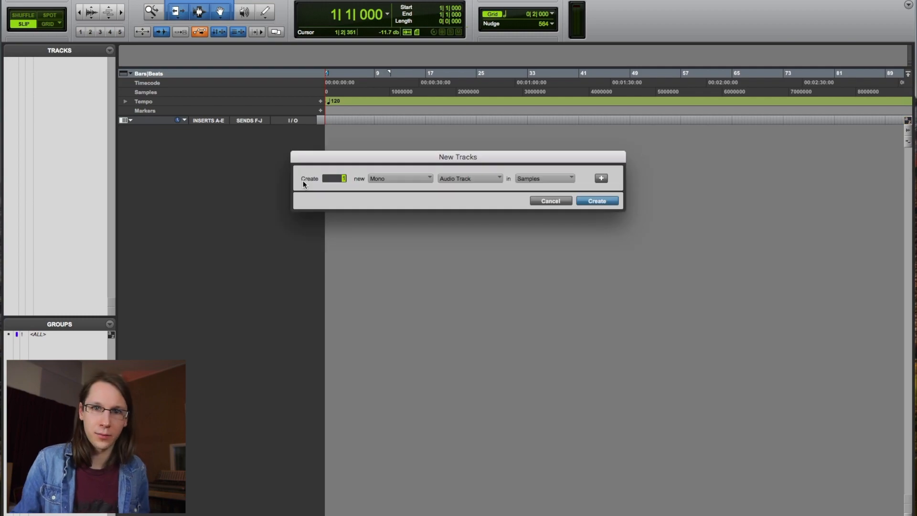
Create 10 mono audio tracks, name them for the drum kit, and add FabFilter Pro-Q 2 inserts.
type("10")
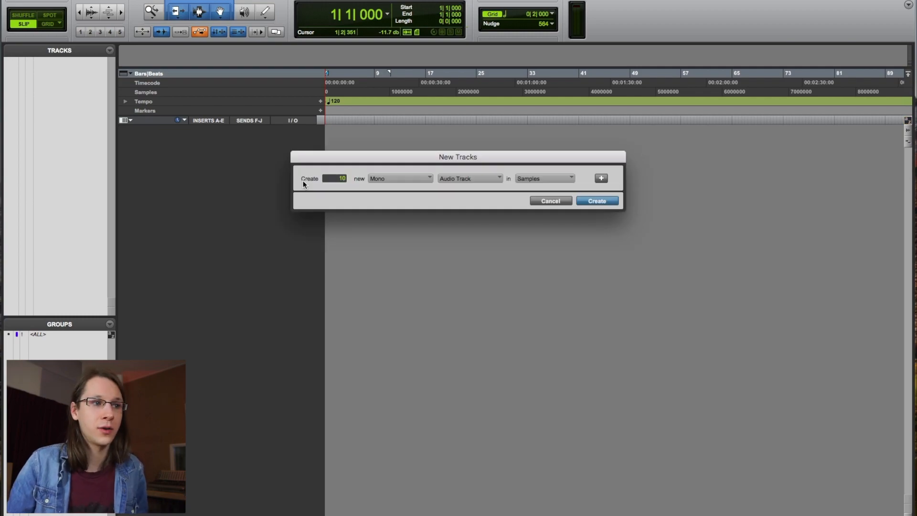
left_click(597, 201)
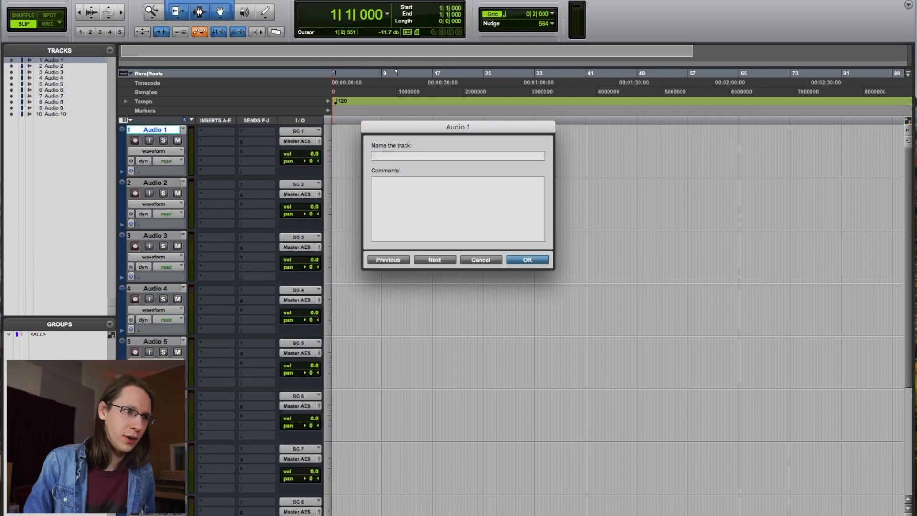
left_click(526, 259)
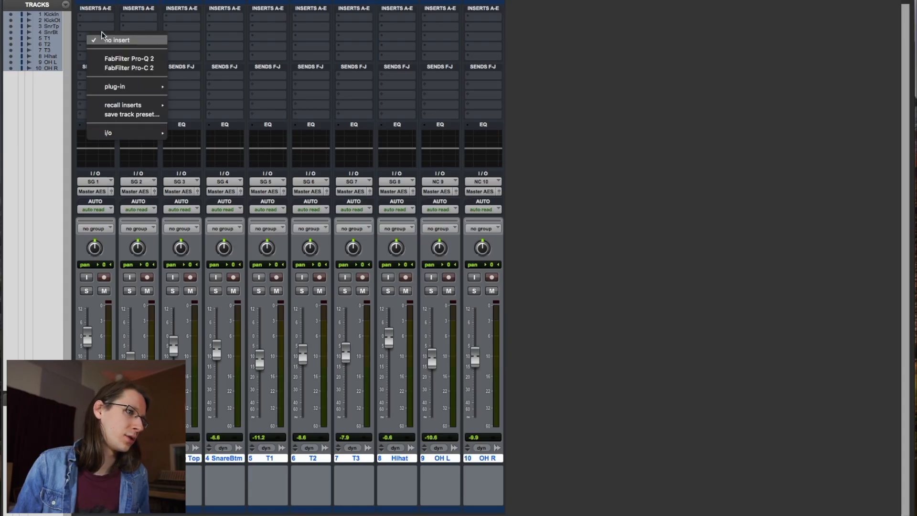
left_click(81, 6)
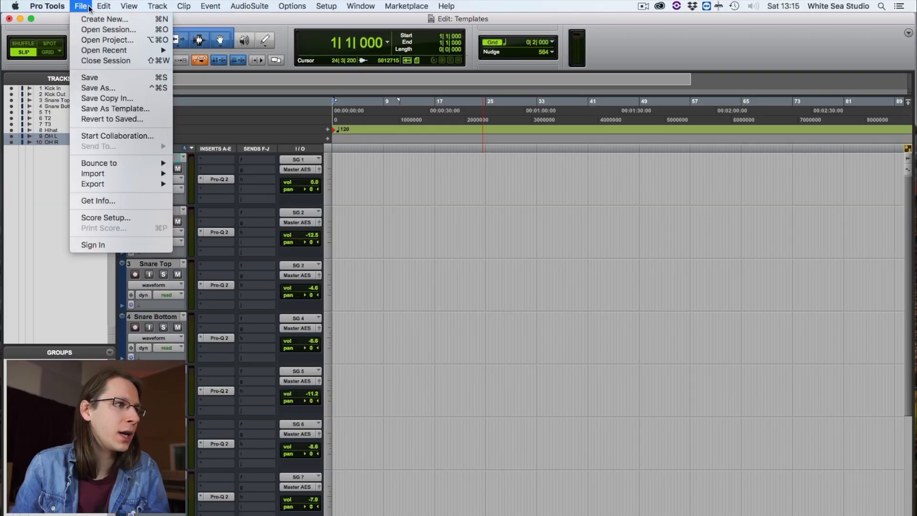
mouse_move(112, 119)
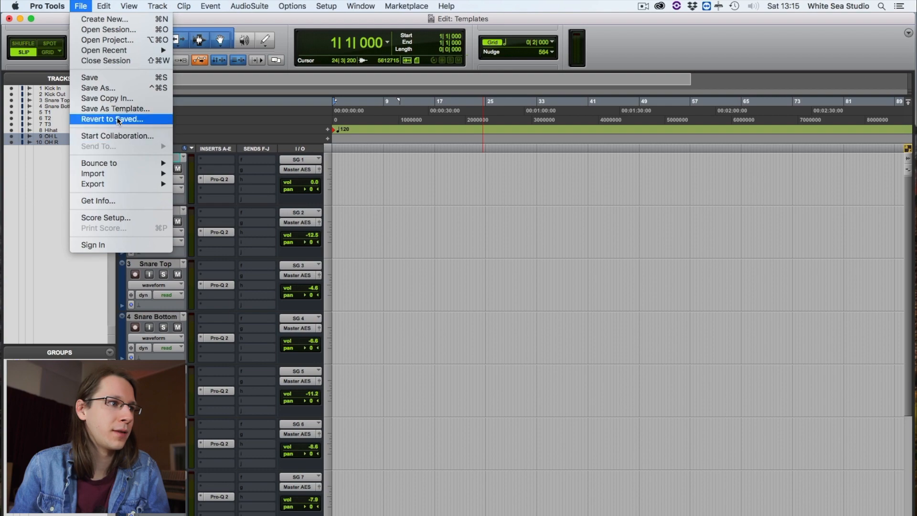
Save the session as a template, then create and save a new session from YT TEMPATE.
left_click(115, 109)
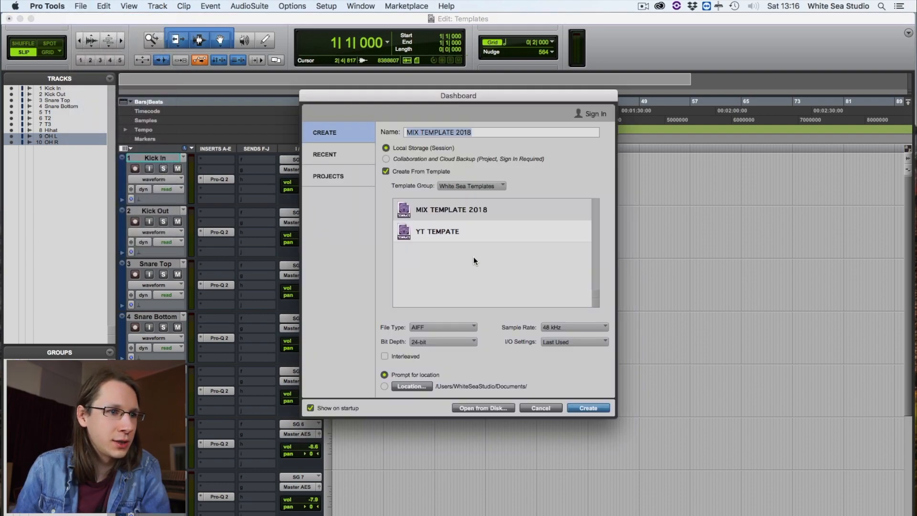
left_click(437, 231)
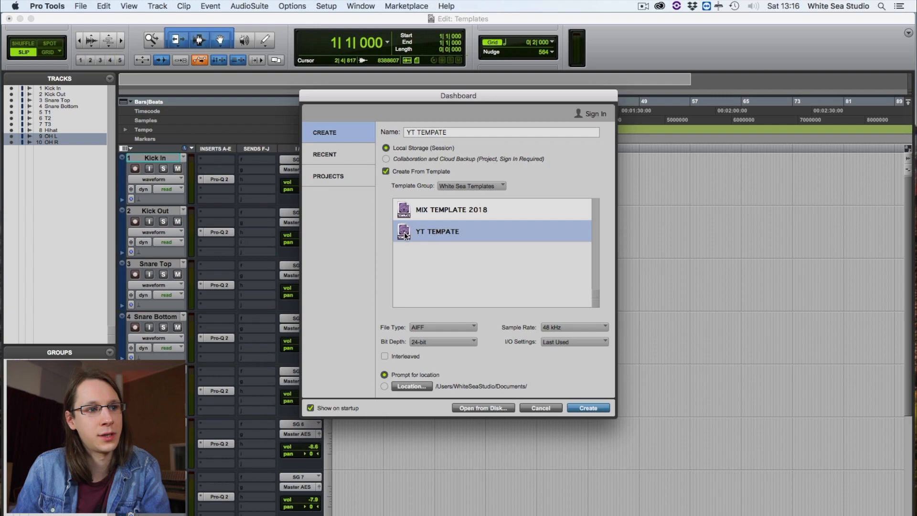
left_click(588, 408)
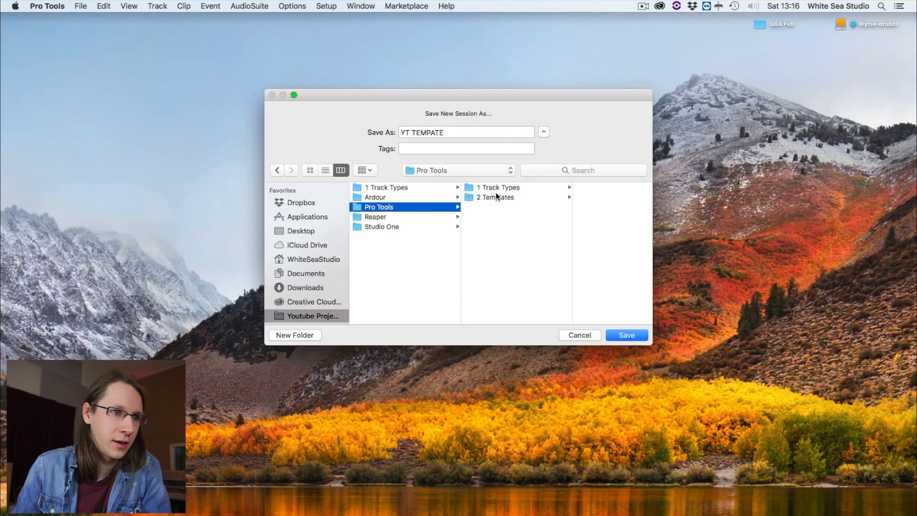
left_click(626, 336)
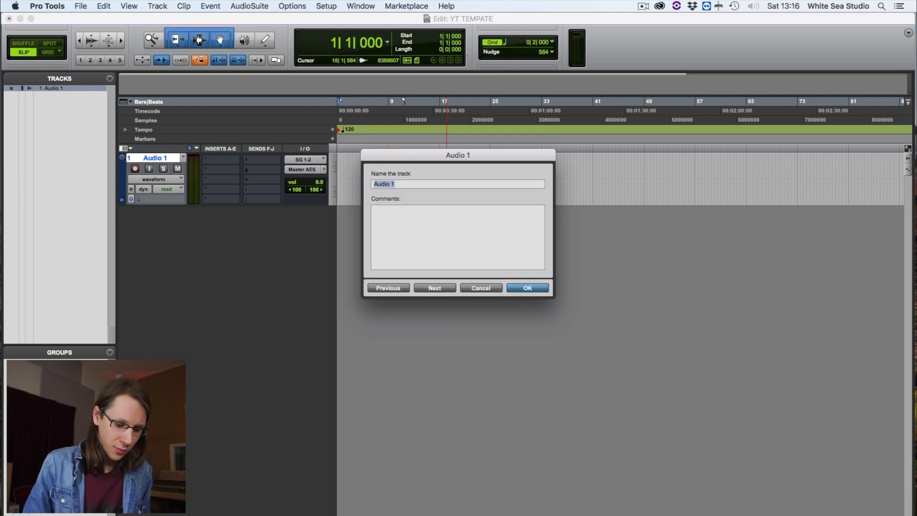
Rename the Audio 1 track to SYNTH.
left_click(525, 288)
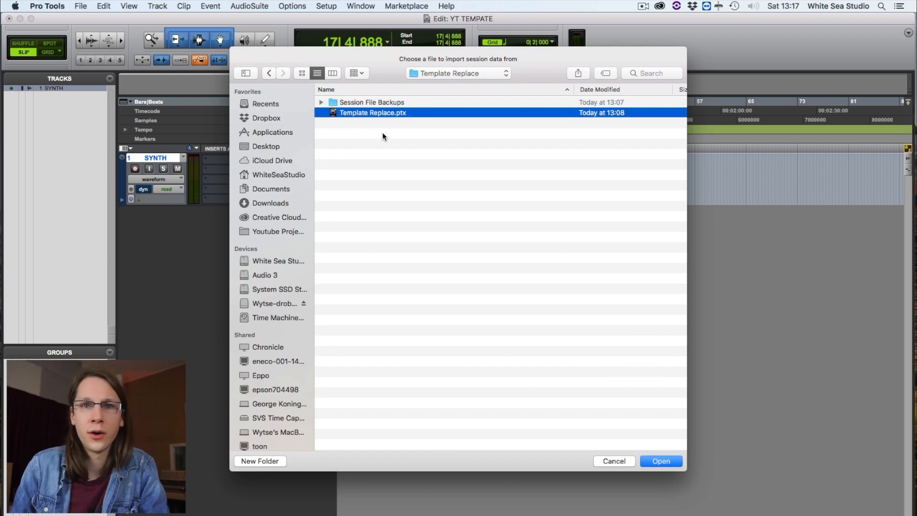
mouse_move(348, 125)
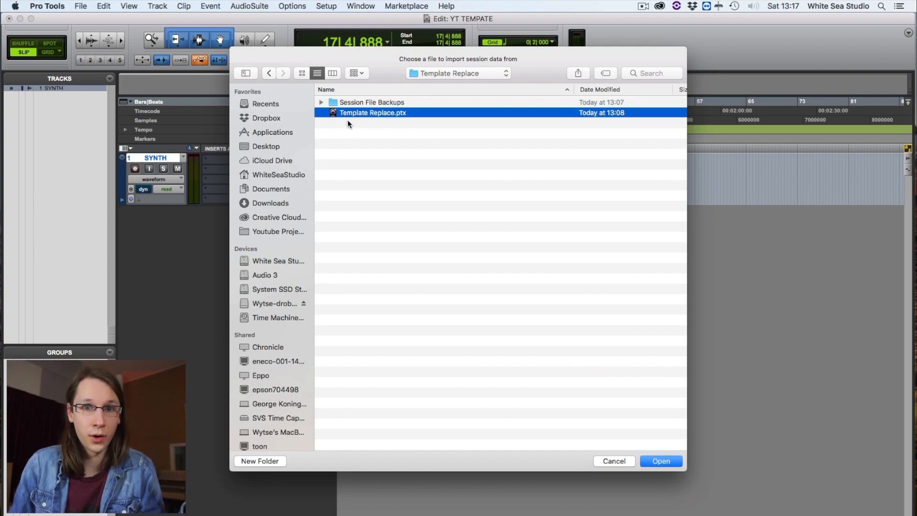
Import Template Replace's Pro-Q 2 and Pro-MB inserts onto SYNTH, leaving its audio out.
left_click(660, 461)
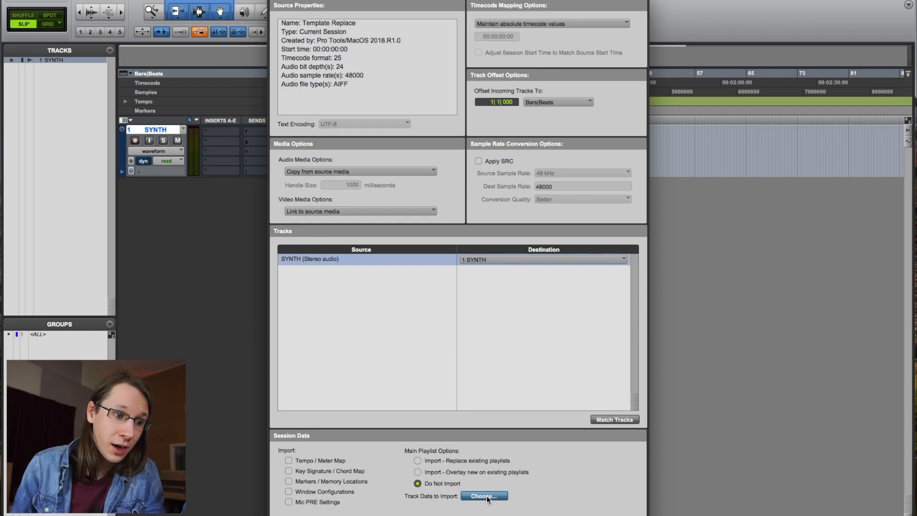
left_click(484, 496)
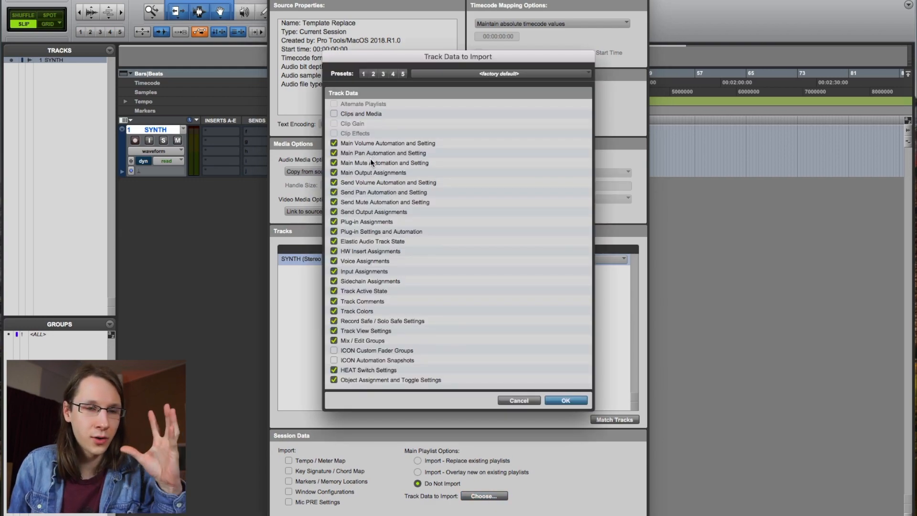
mouse_move(497, 155)
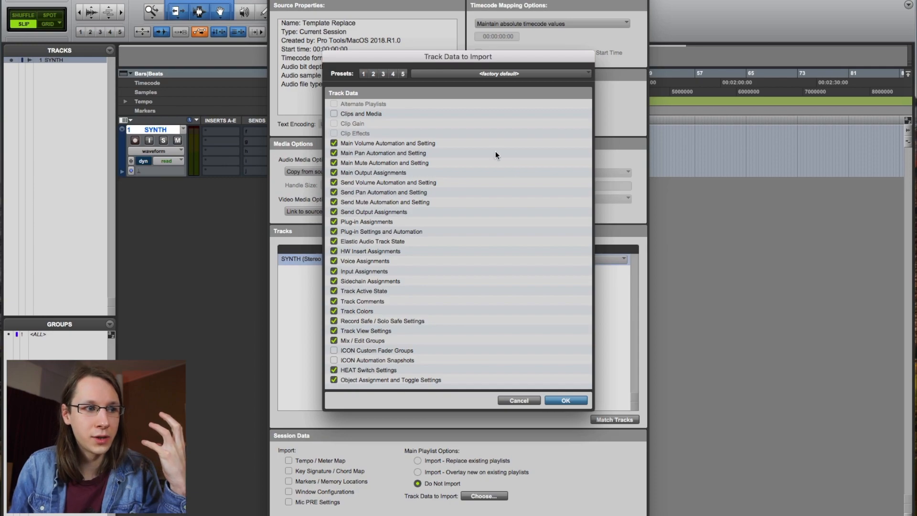
left_click(565, 400)
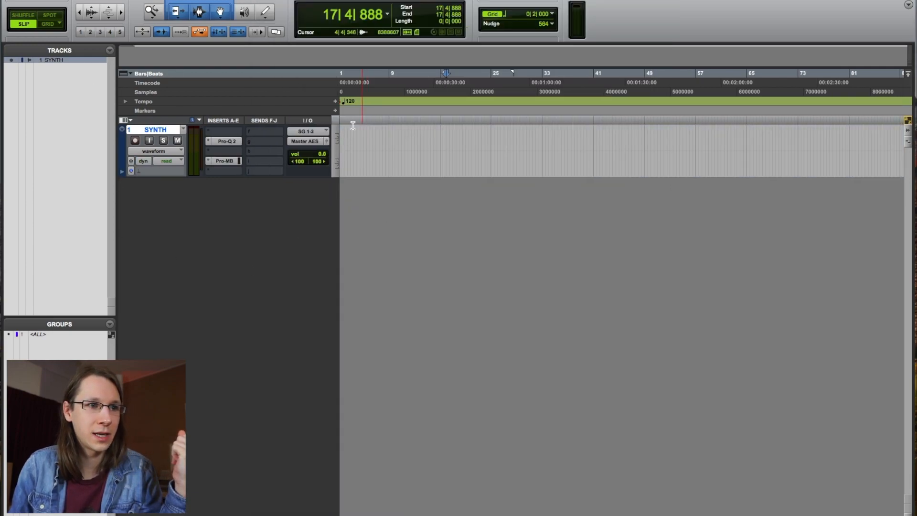
left_click(225, 142)
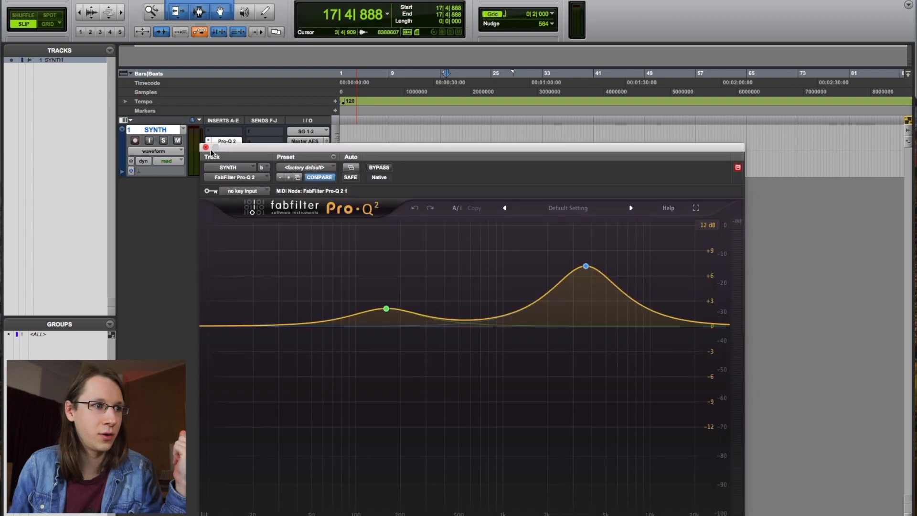